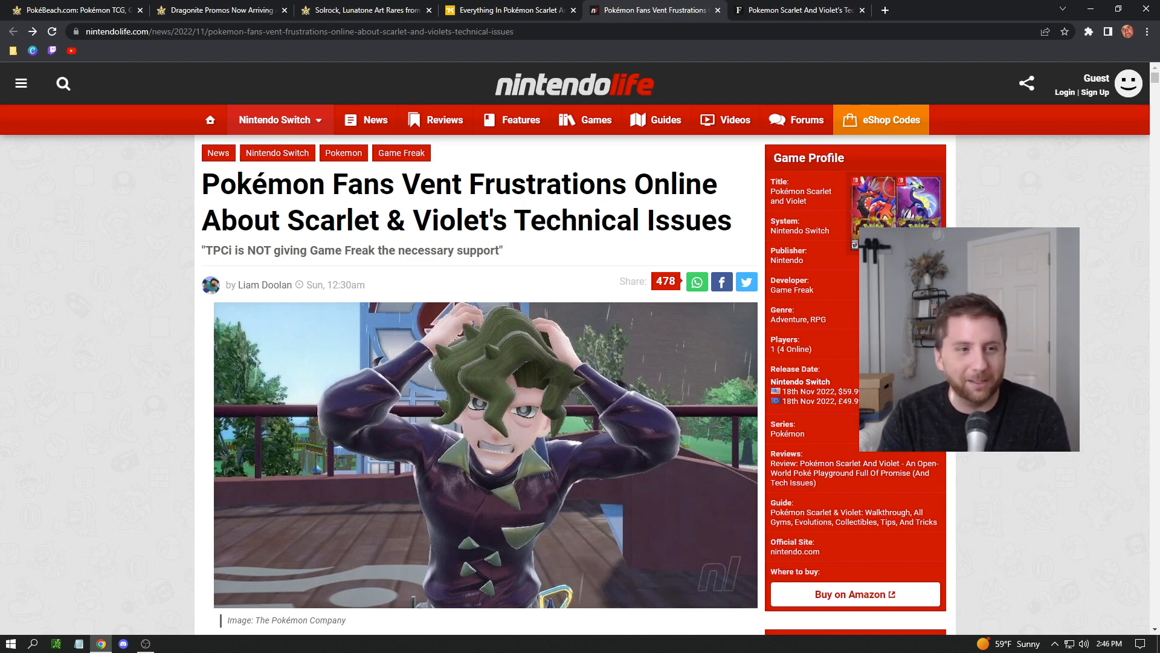
# Step: Go from the PokéBeach front page to the Dragonite promos article and scroll to the US card
pyautogui.click(70, 10)
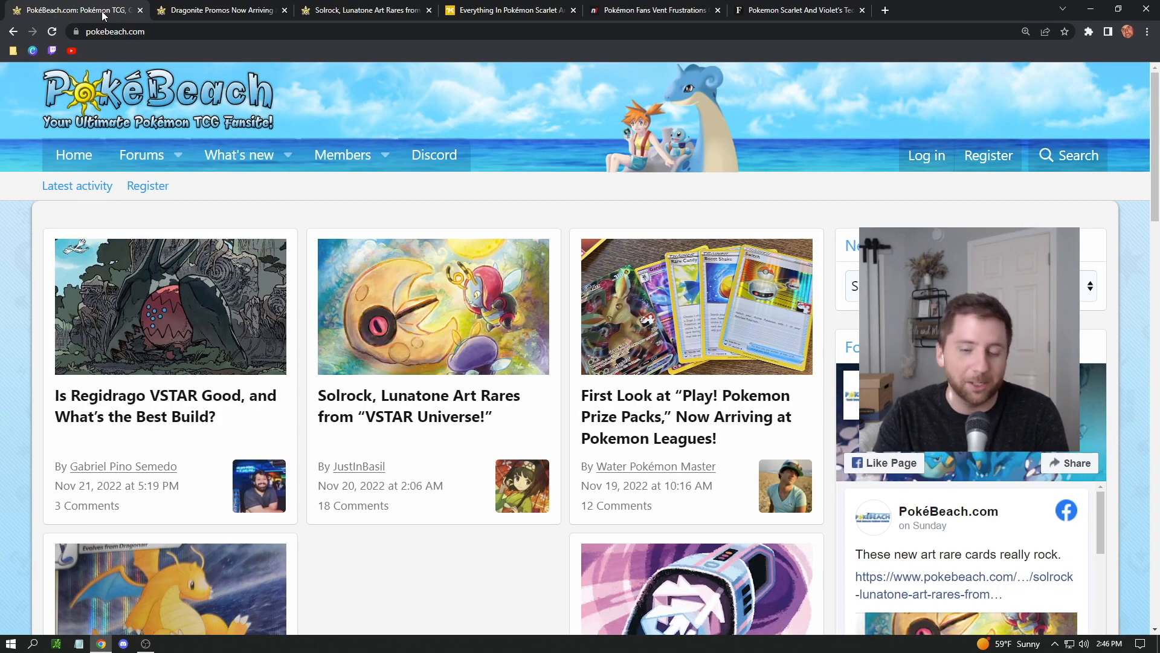
pyautogui.click(214, 10)
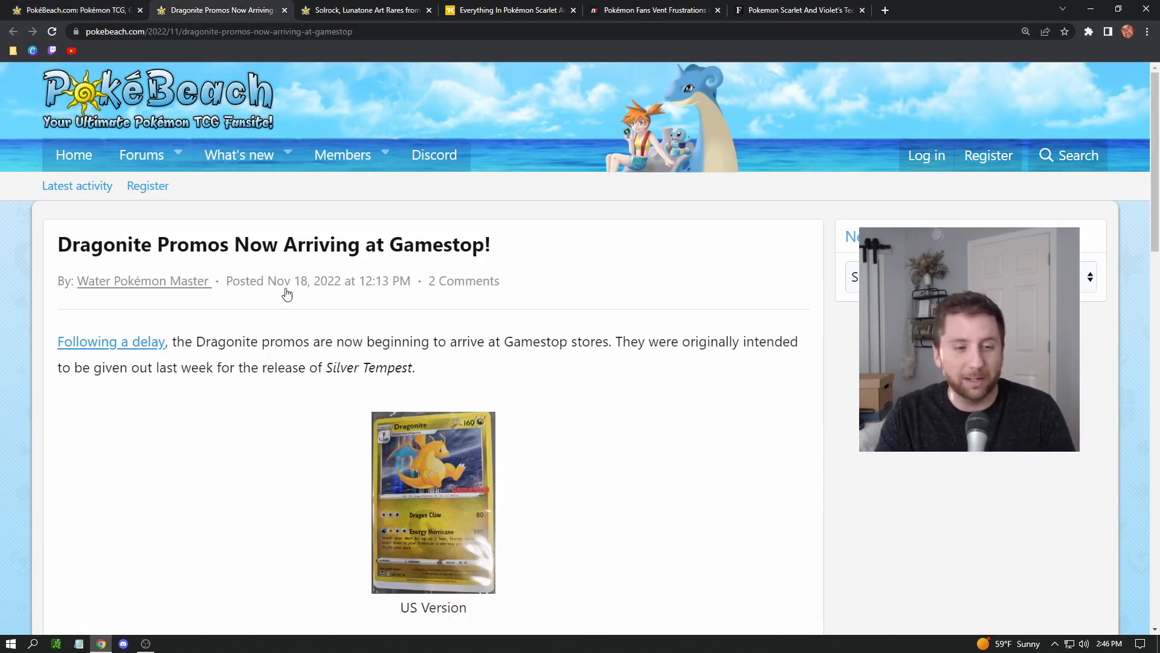
pyautogui.scroll(-3)
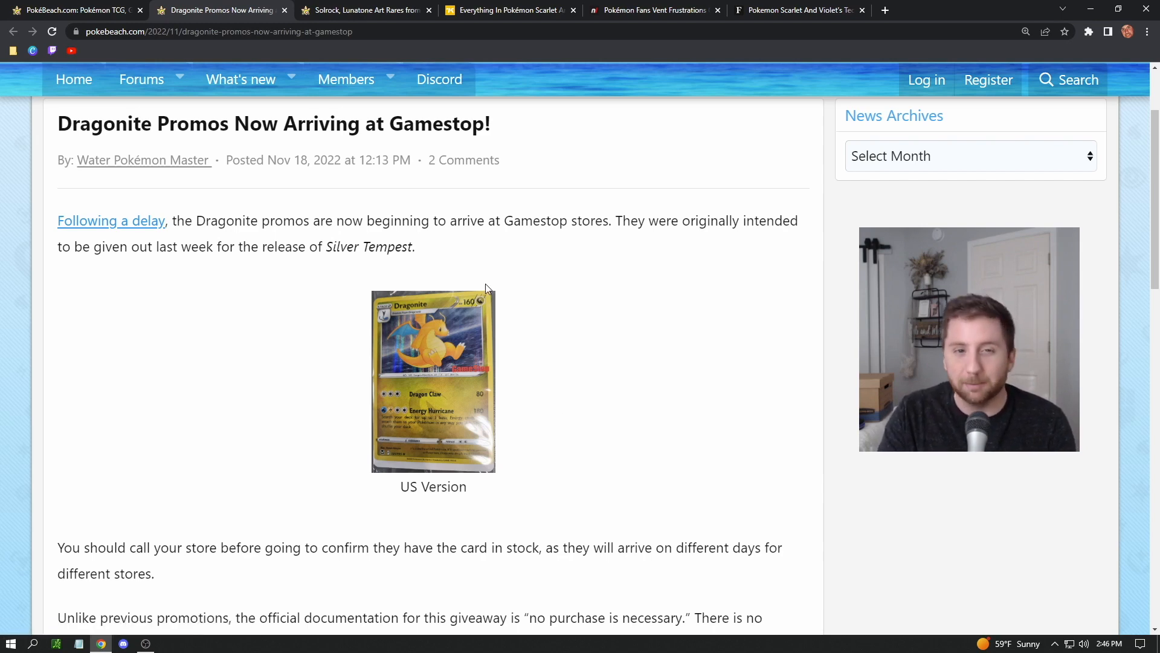
pyautogui.moveTo(486, 373)
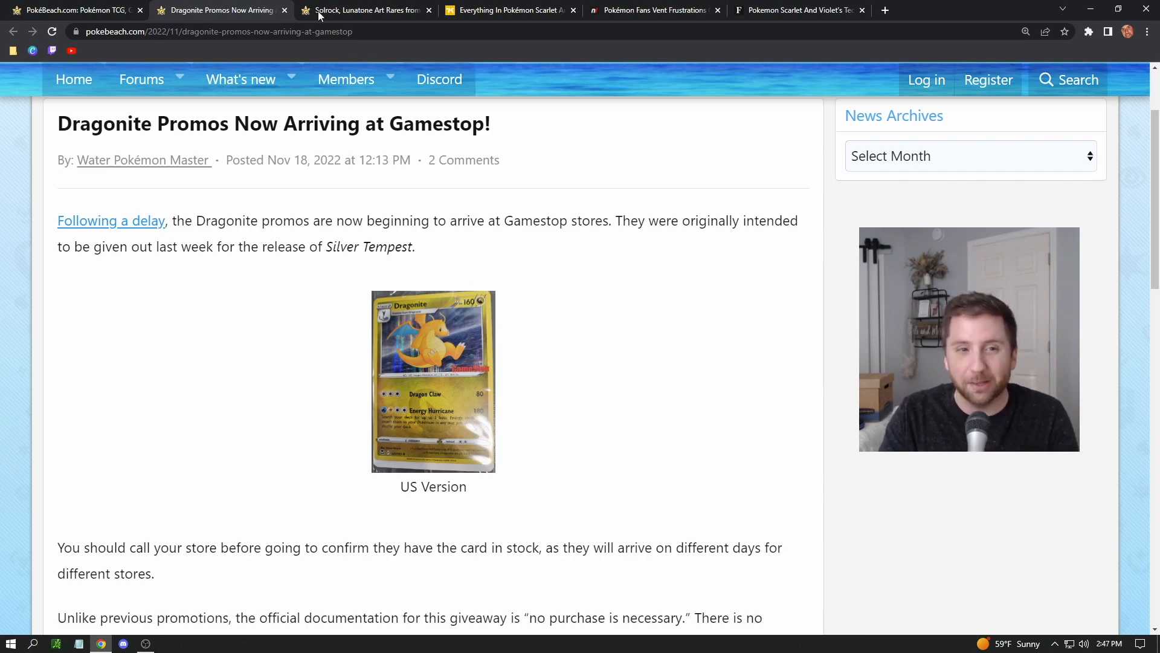
# Step: View the Lunatone and Solrock Art Rare card images enlarged, then return to the article
pyautogui.click(362, 10)
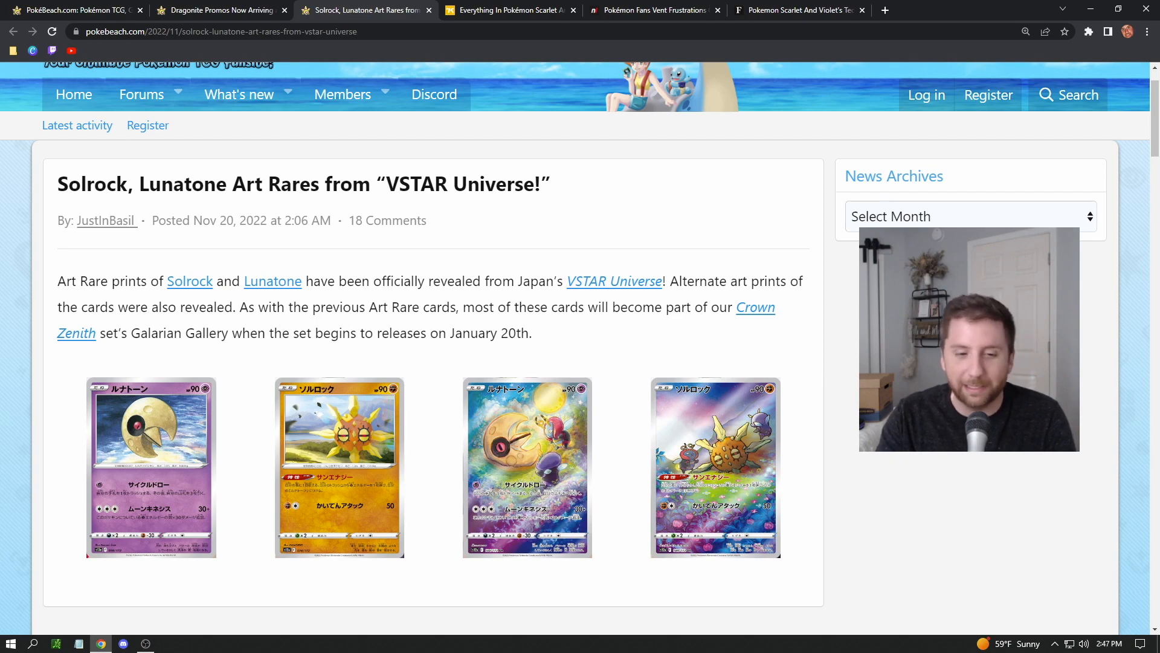
pyautogui.moveTo(553, 464)
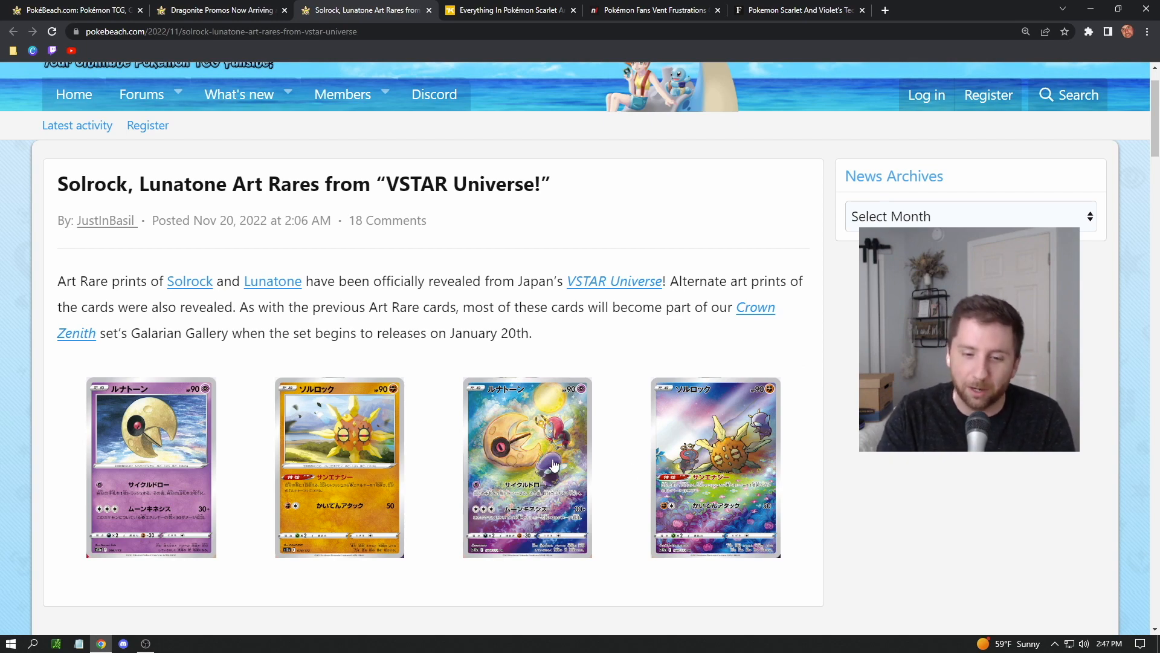
pyautogui.click(528, 468)
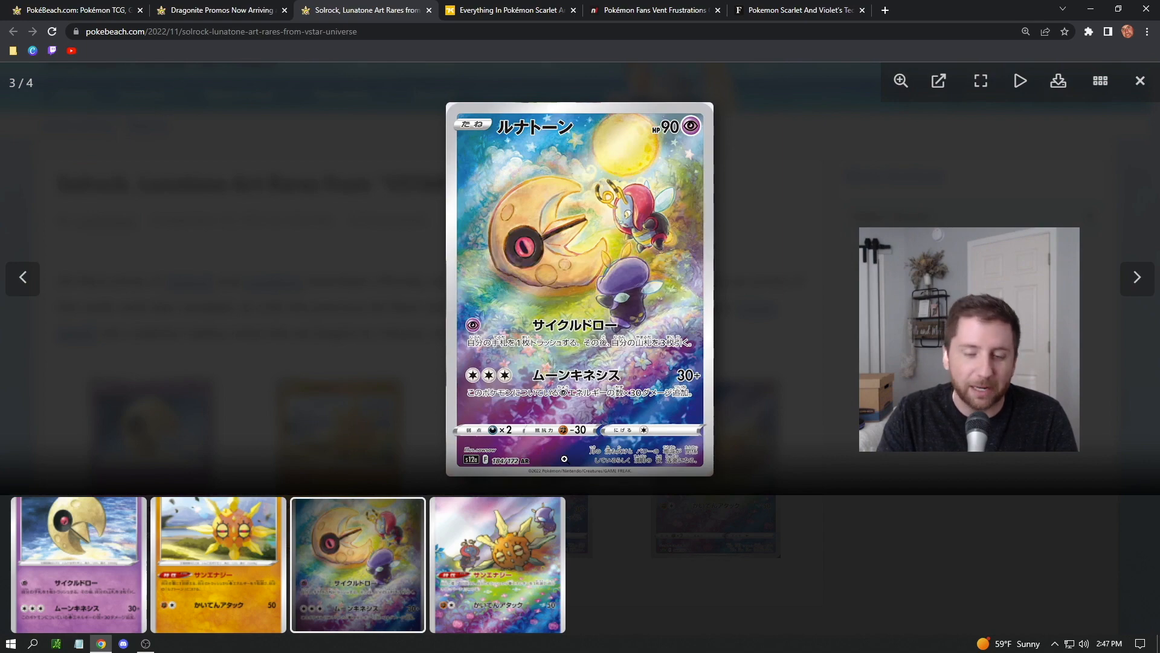
pyautogui.moveTo(801, 356)
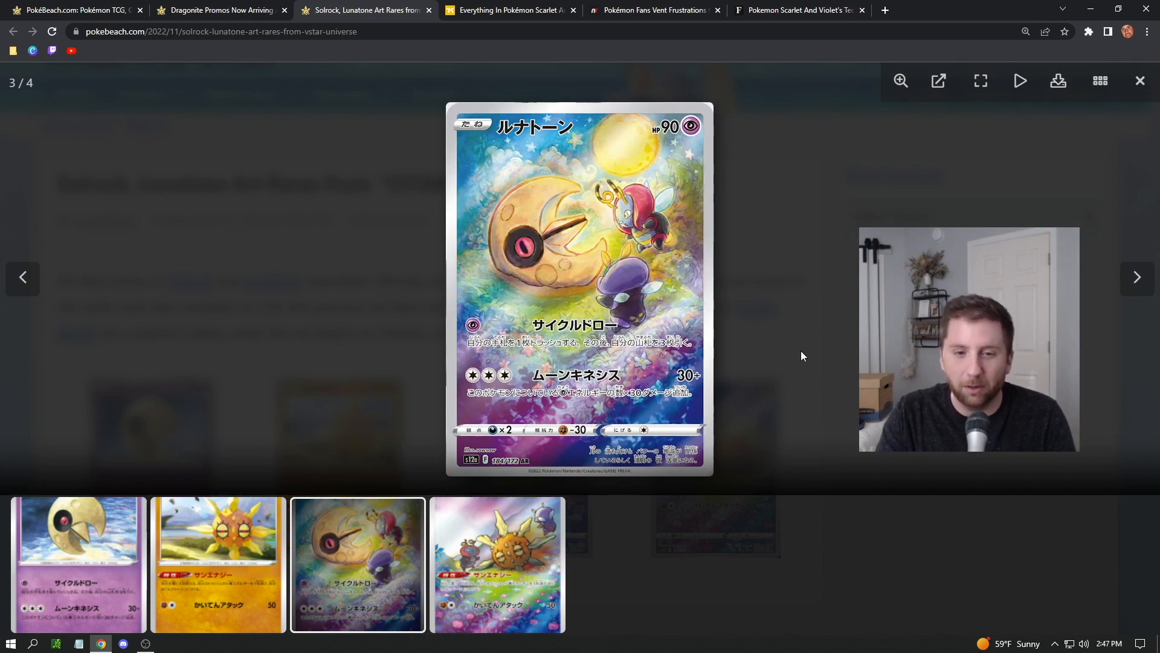
pyautogui.click(497, 564)
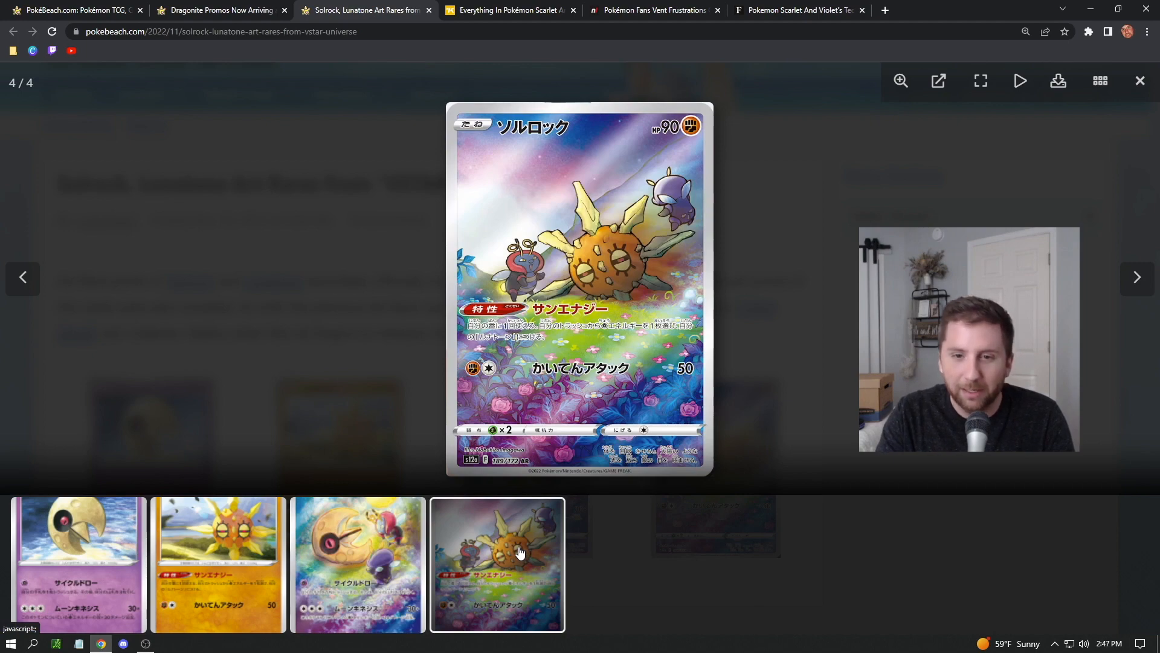
pyautogui.click(1138, 80)
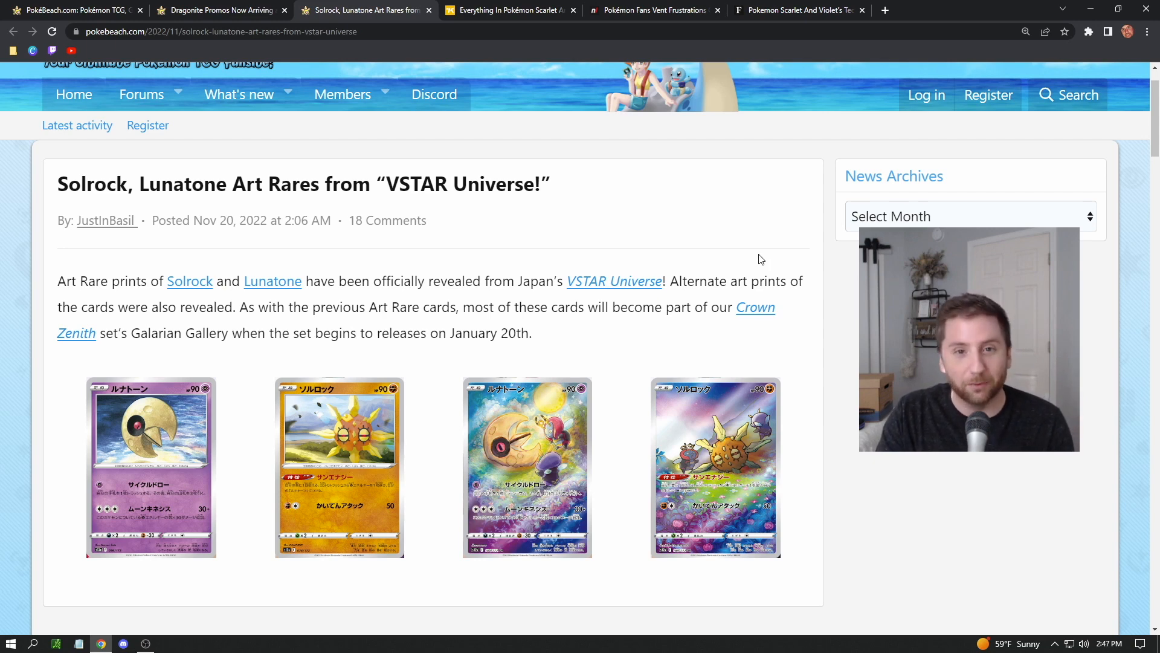
pyautogui.moveTo(694, 231)
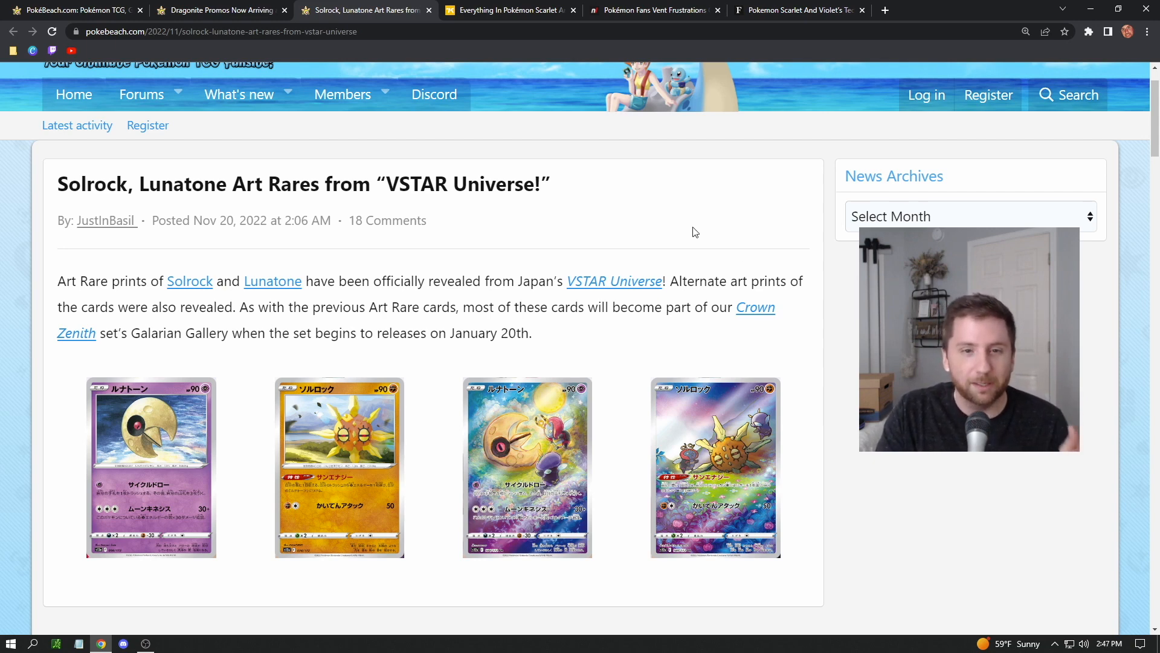
pyautogui.moveTo(688, 213)
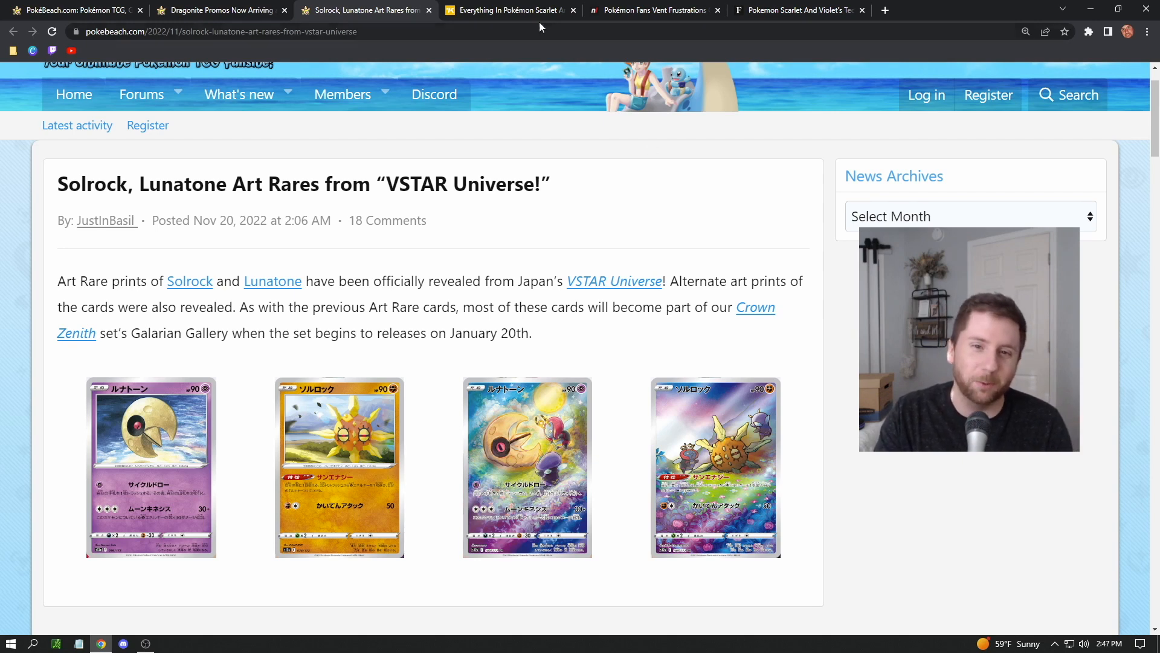
# Step: Switch to Kotaku's Scarlet and Violet jank article and scroll into its opening glitch clips
pyautogui.click(507, 9)
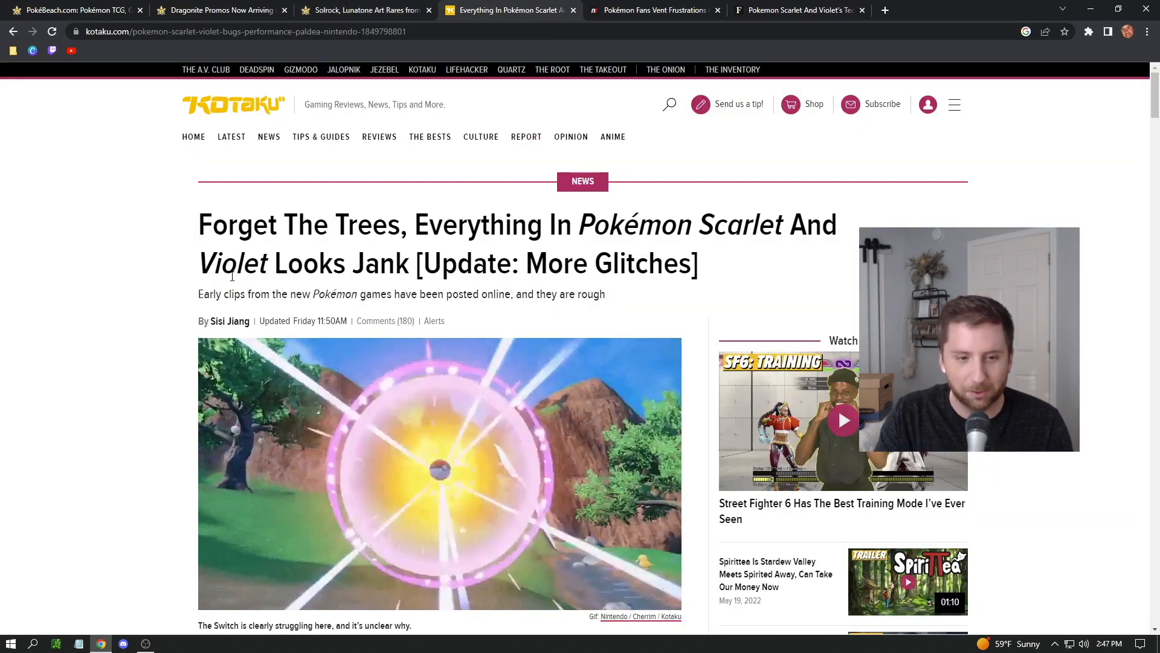
pyautogui.scroll(-3)
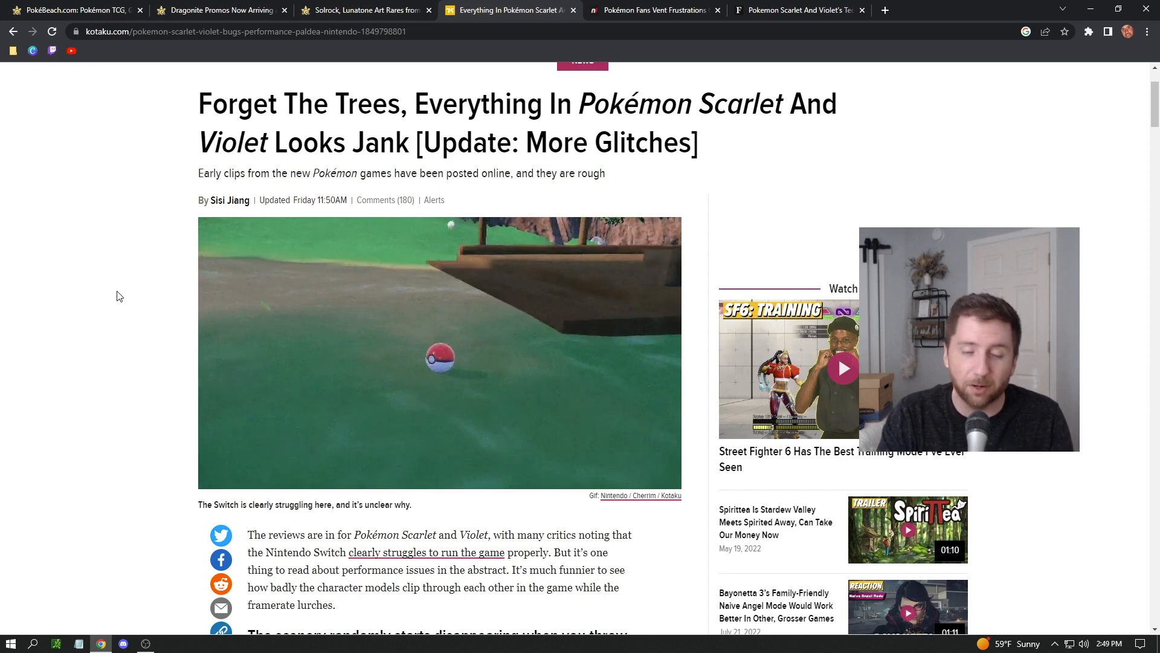
pyautogui.scroll(-3)
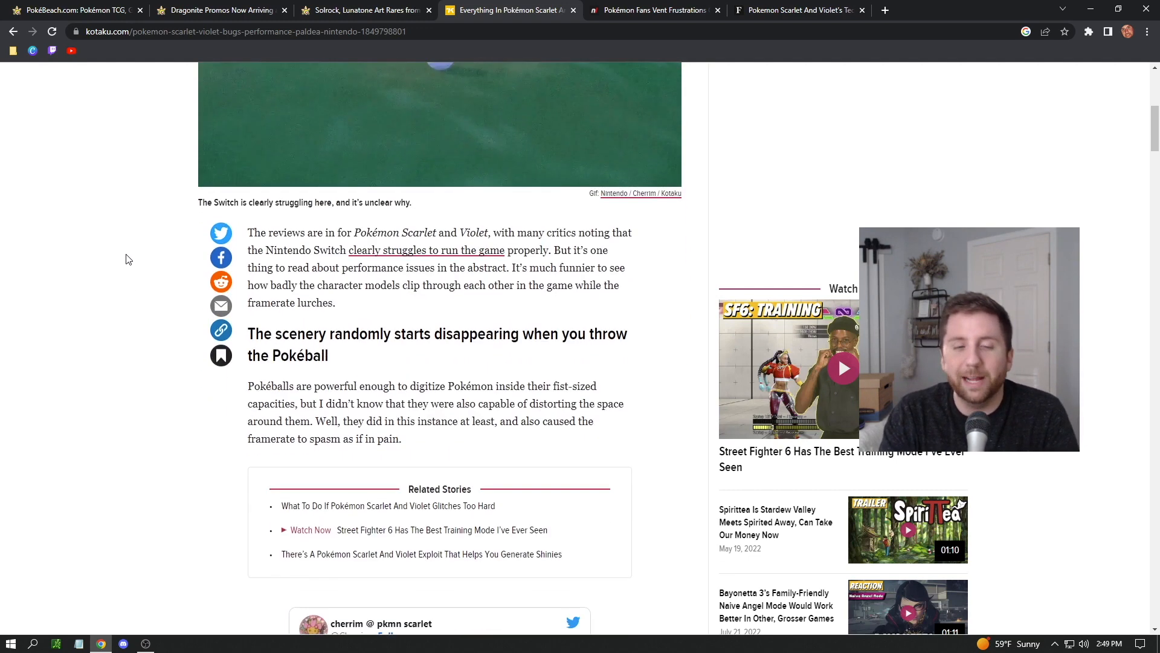
pyautogui.scroll(-3)
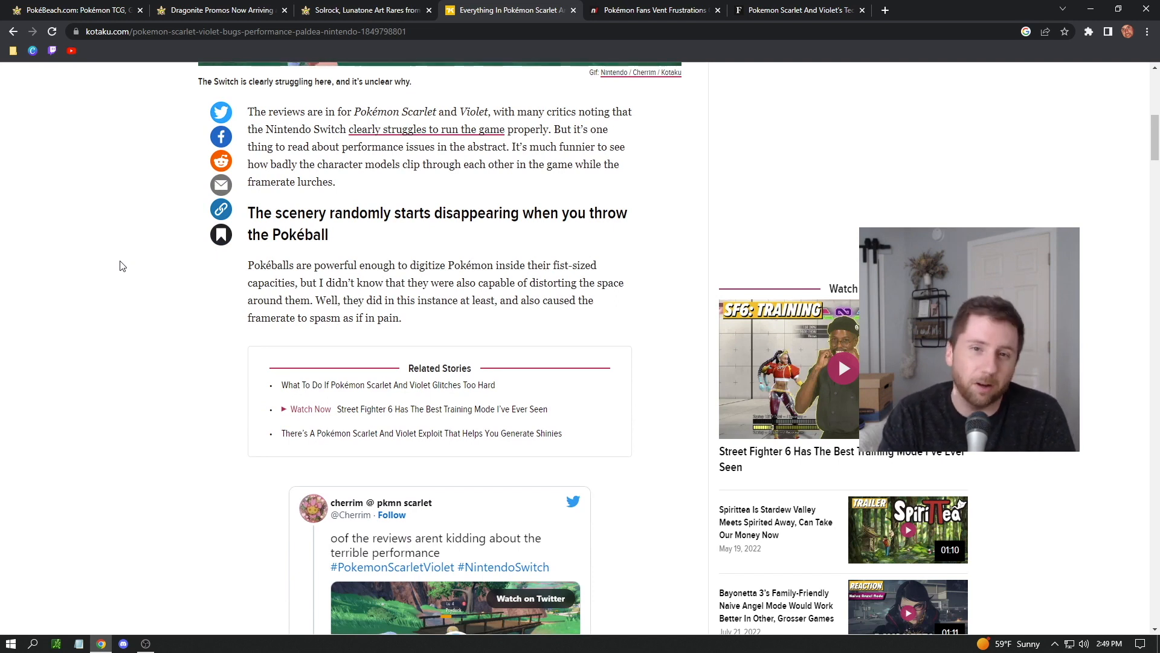
pyautogui.scroll(-3)
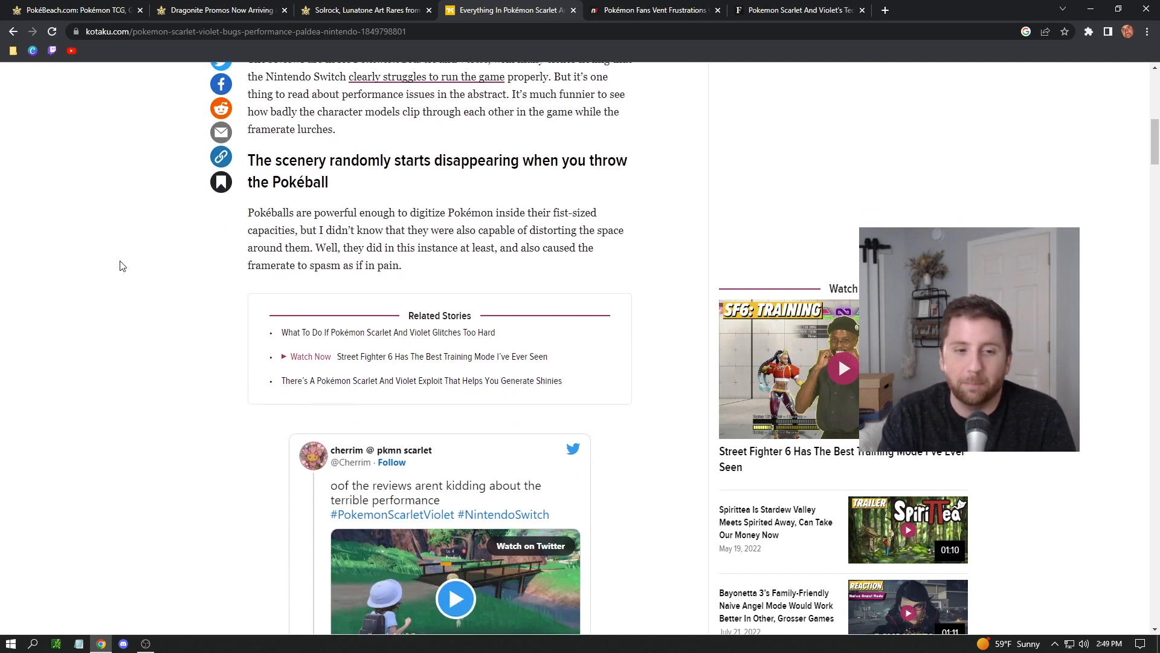
pyautogui.scroll(-3)
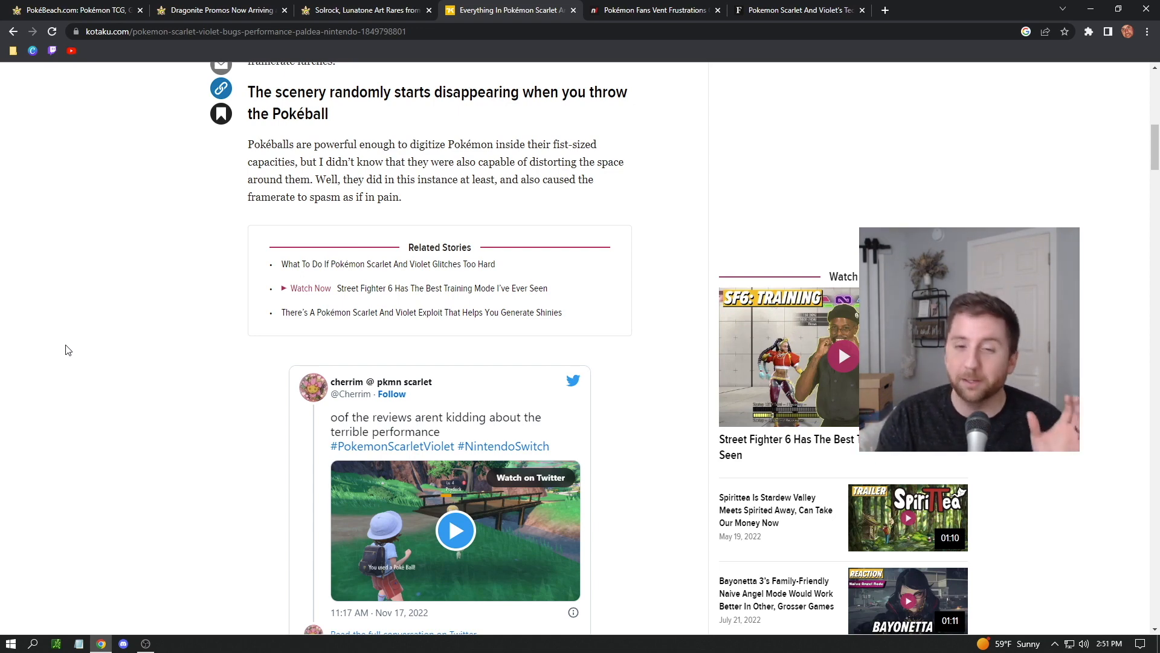
pyautogui.moveTo(109, 320)
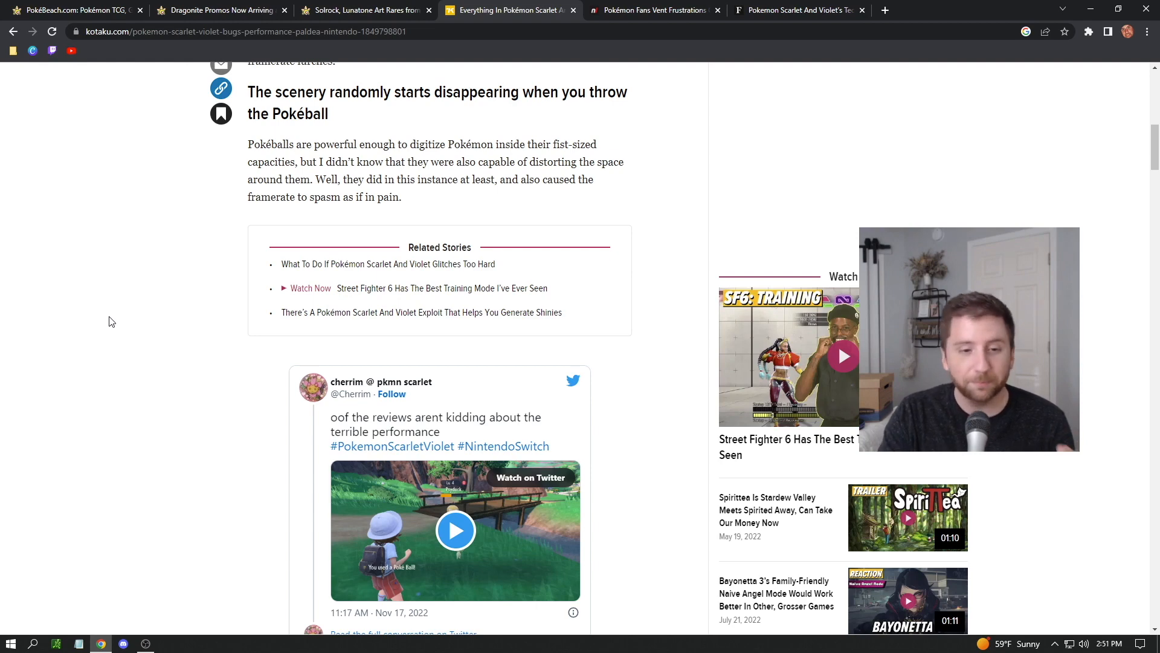
pyautogui.moveTo(149, 320)
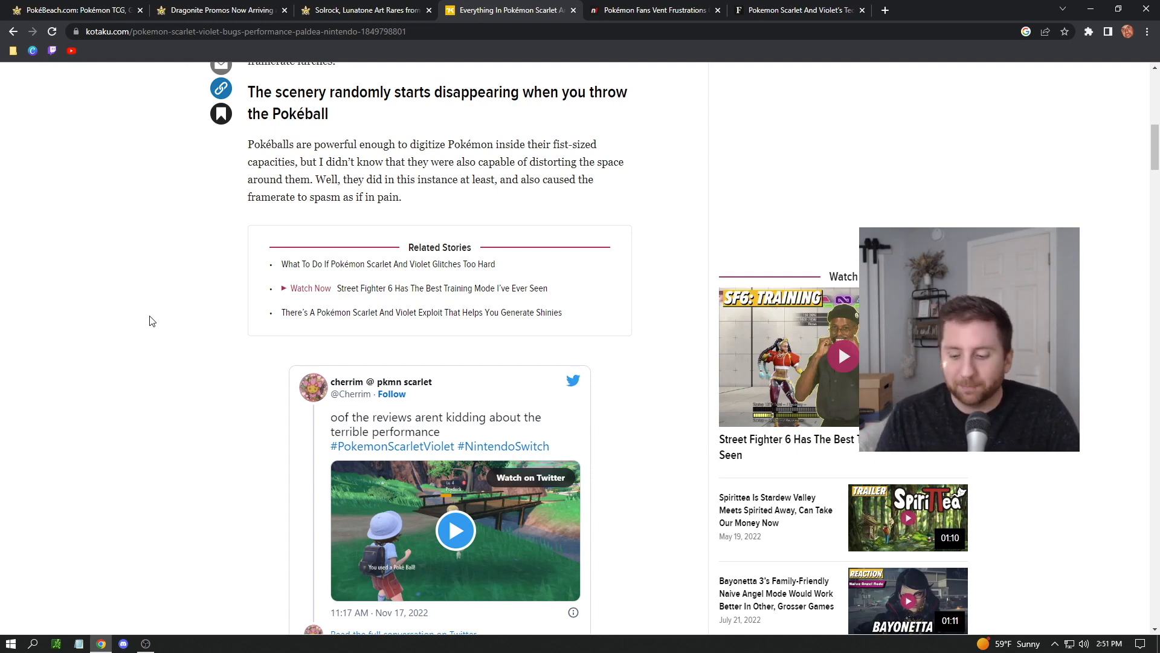
pyautogui.click(795, 9)
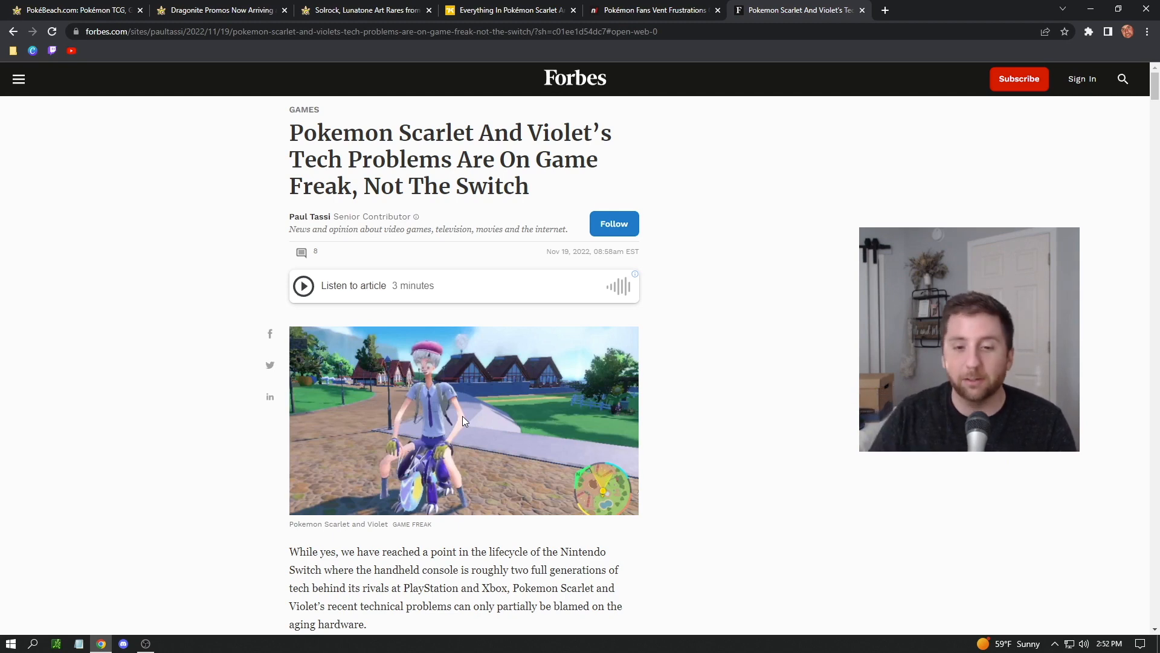
pyautogui.moveTo(301, 432)
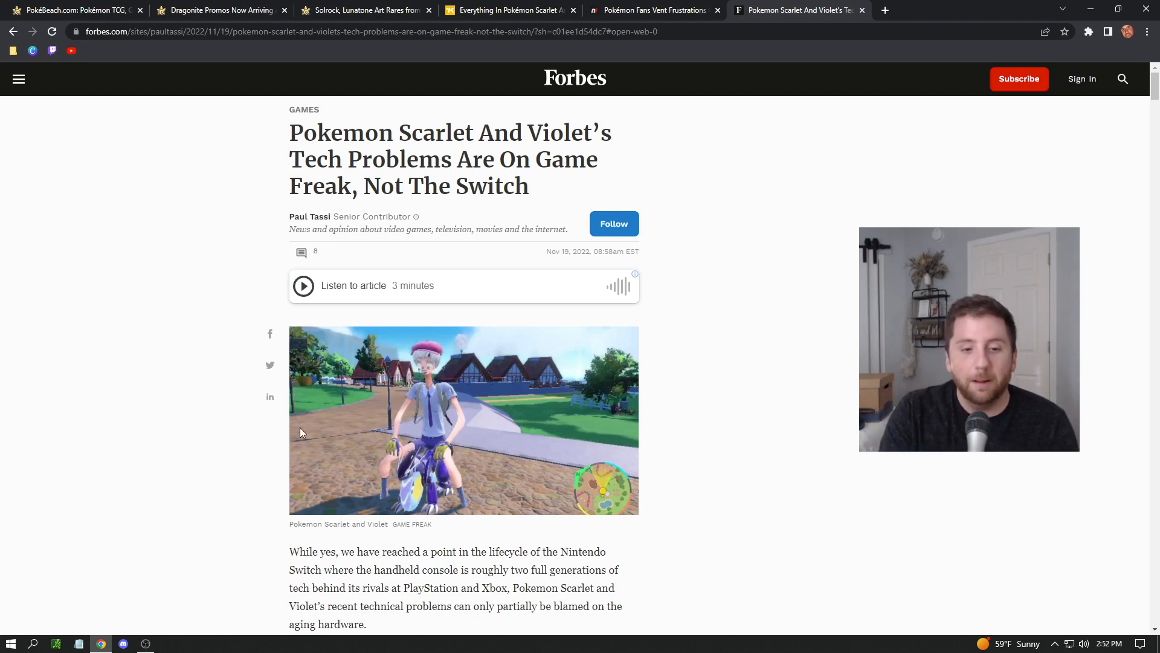
# Step: Scroll the Forbes article to the Mr. Sinnoh tweet comparing Xenoblade's open world
pyautogui.scroll(-3)
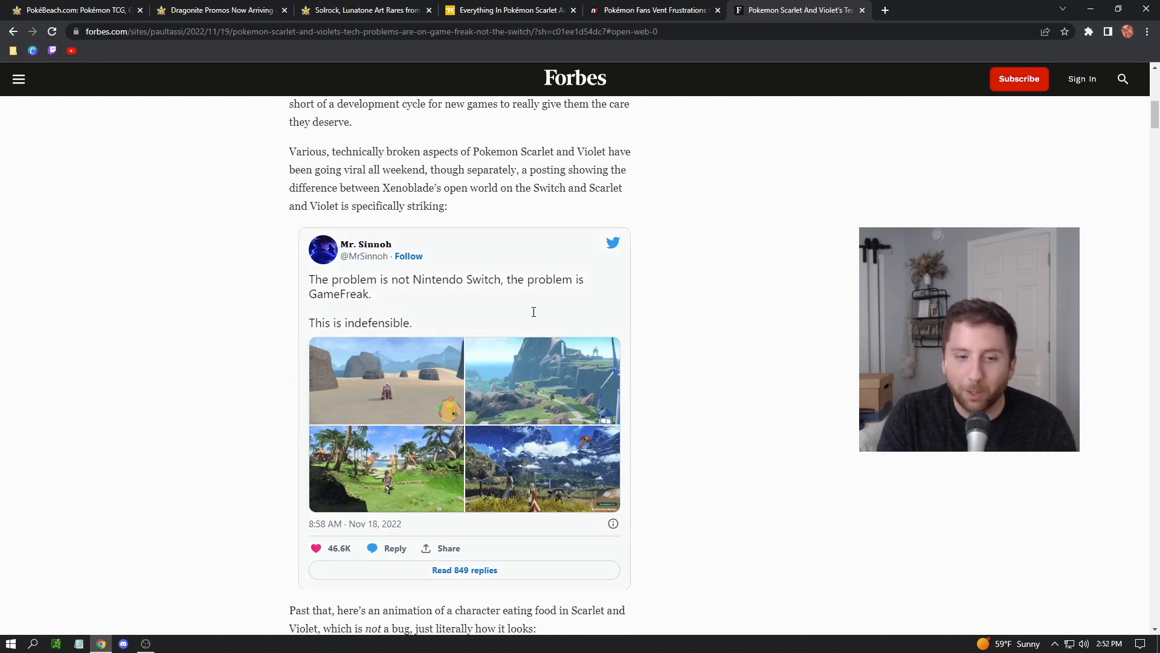
pyautogui.scroll(-3)
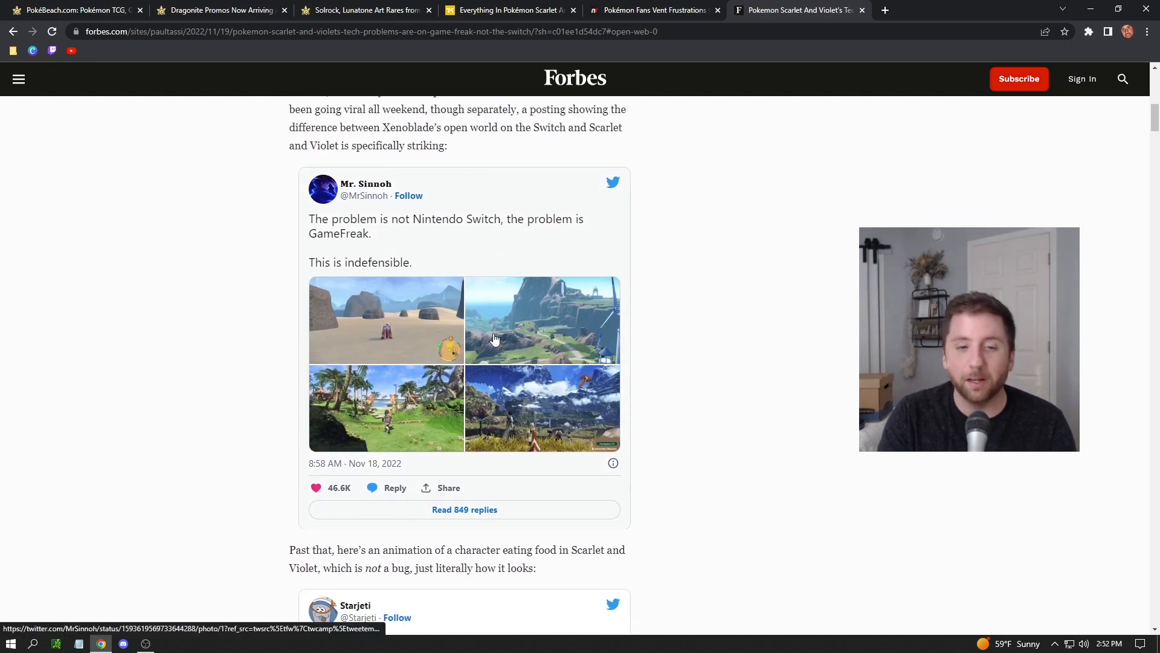
pyautogui.moveTo(477, 307)
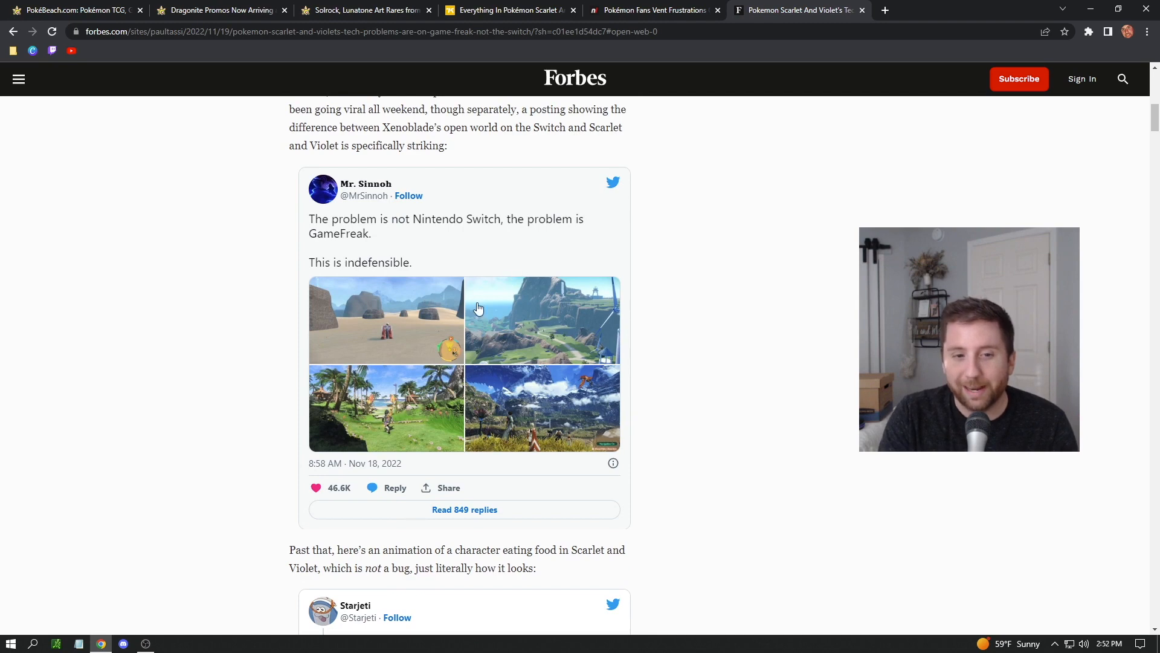
pyautogui.moveTo(345, 329)
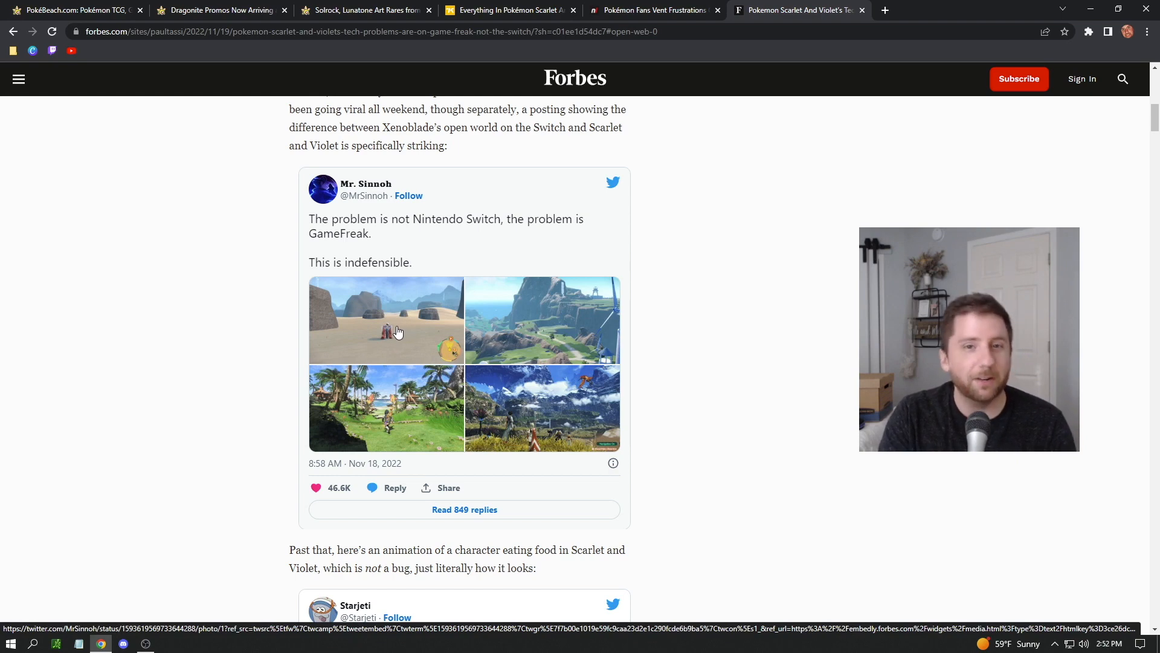
pyautogui.moveTo(429, 420)
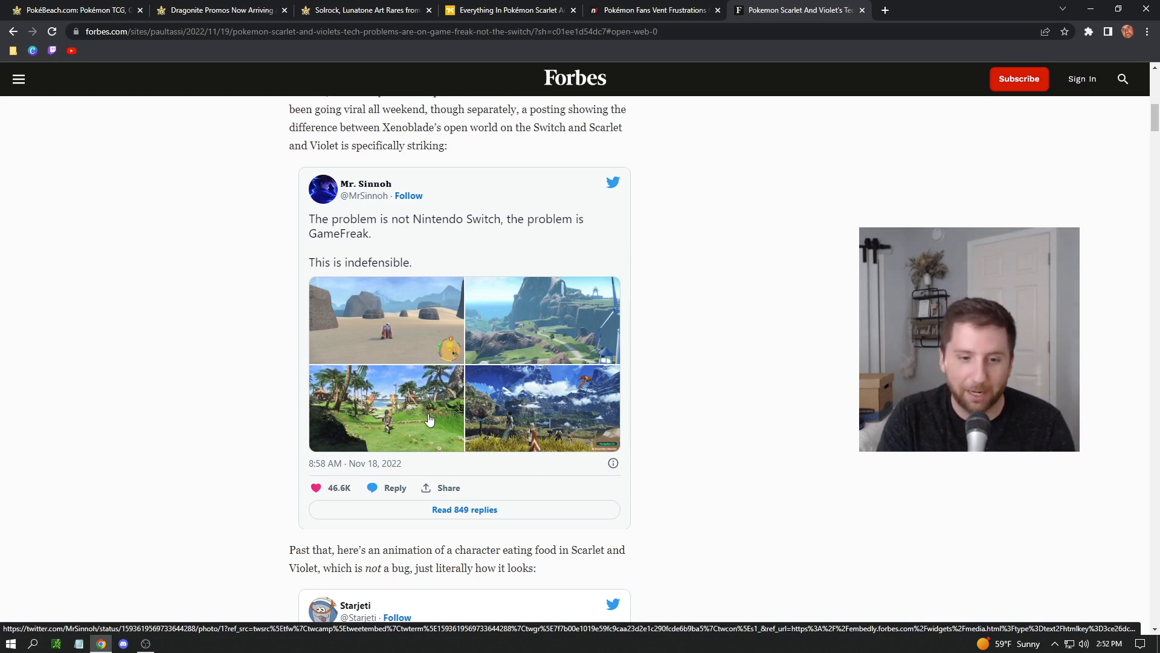
pyautogui.moveTo(399, 301)
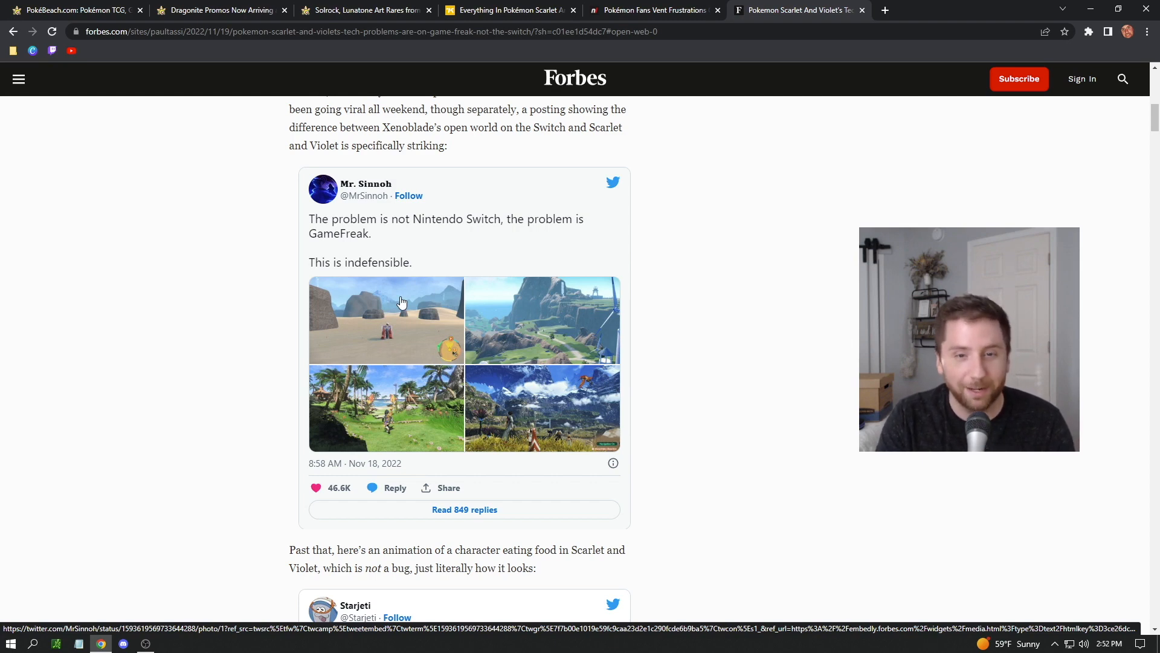
pyautogui.moveTo(232, 354)
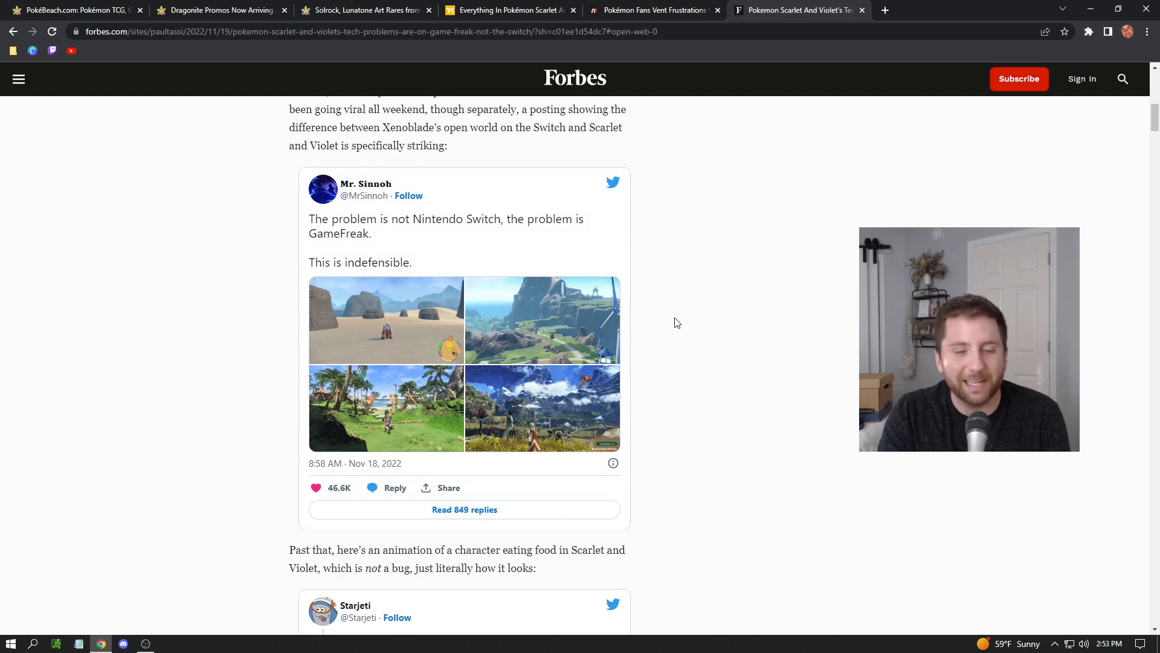
# Step: Scroll Forbes to the Starjeti eating-animation tweet, then go back to the Kotaku bugs article
pyautogui.scroll(-3)
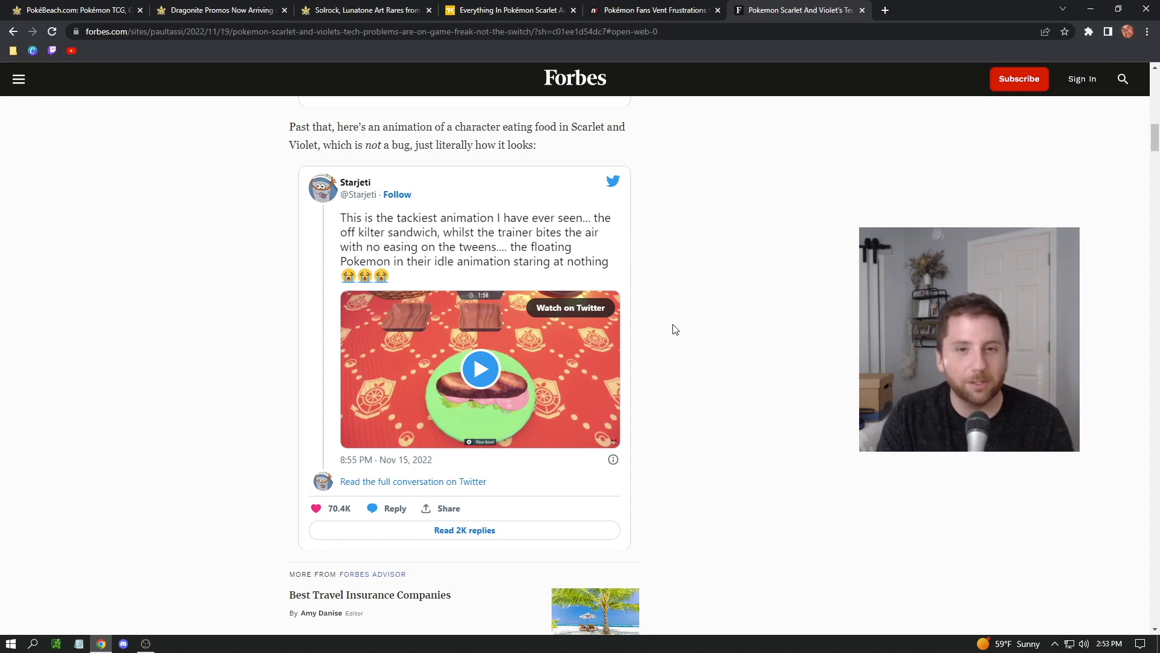
pyautogui.moveTo(679, 327)
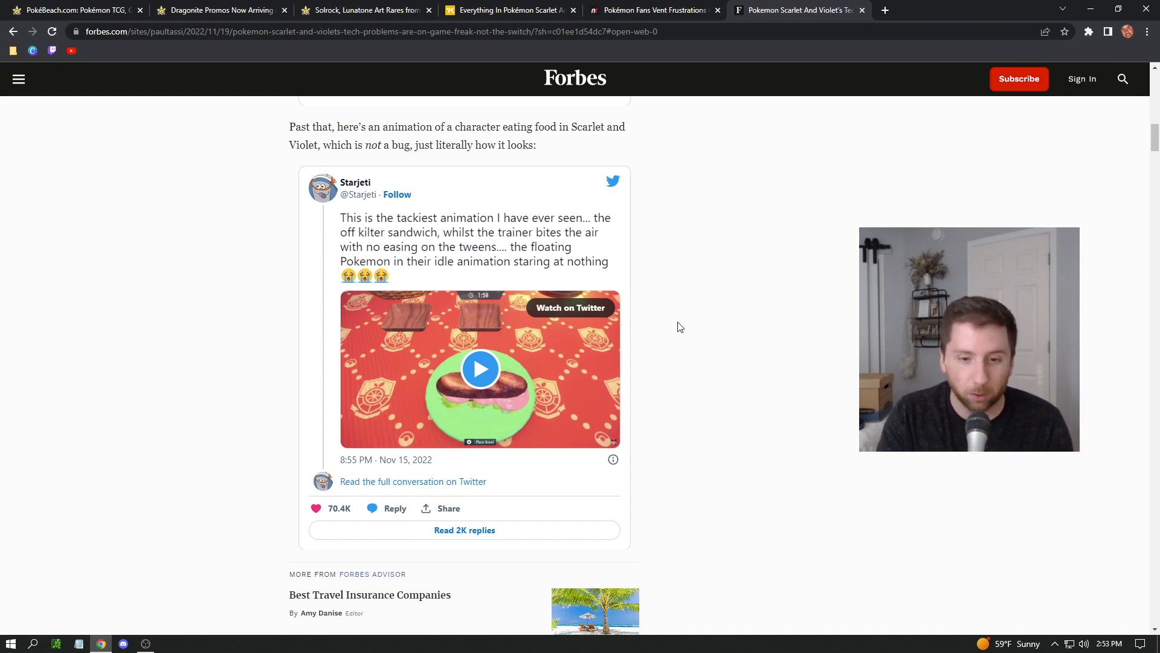
pyautogui.click(481, 369)
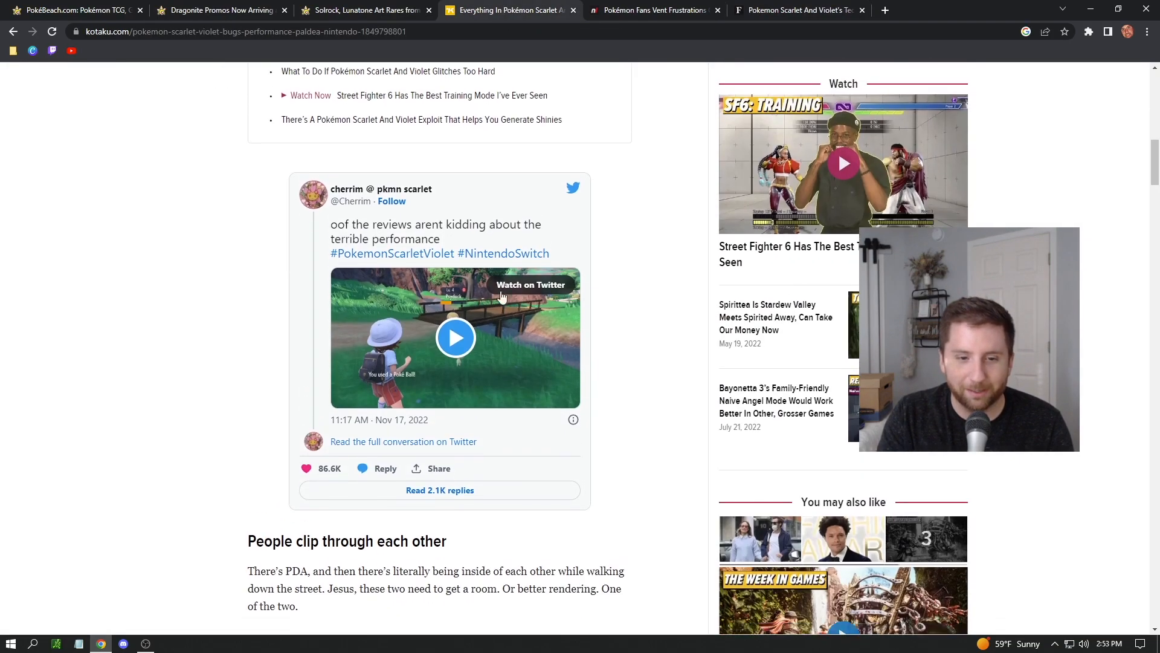
# Step: Scroll past the clipping tweet and play the Starjeti sandwich-eating video
pyautogui.scroll(-3)
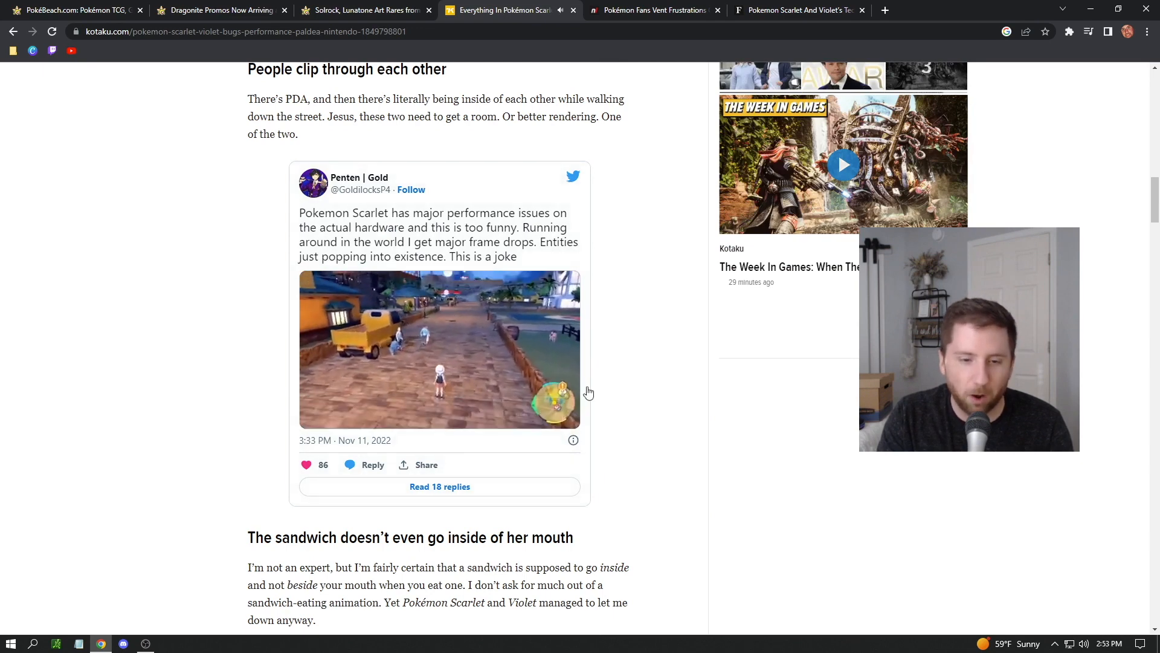
pyautogui.click(439, 348)
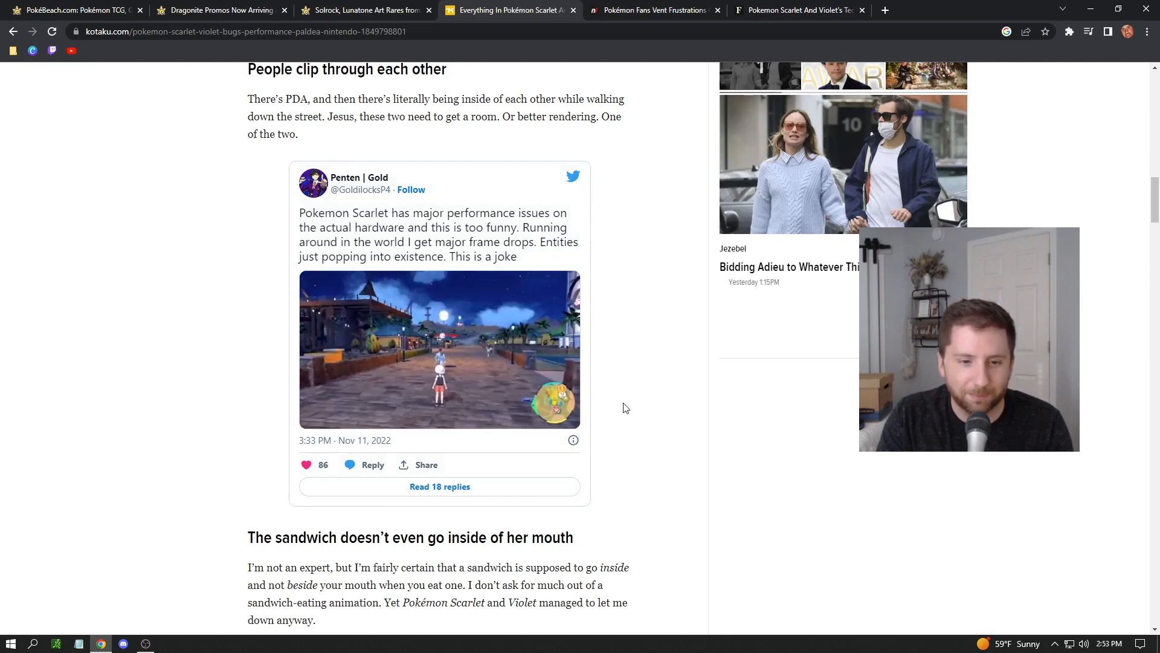
pyautogui.click(440, 349)
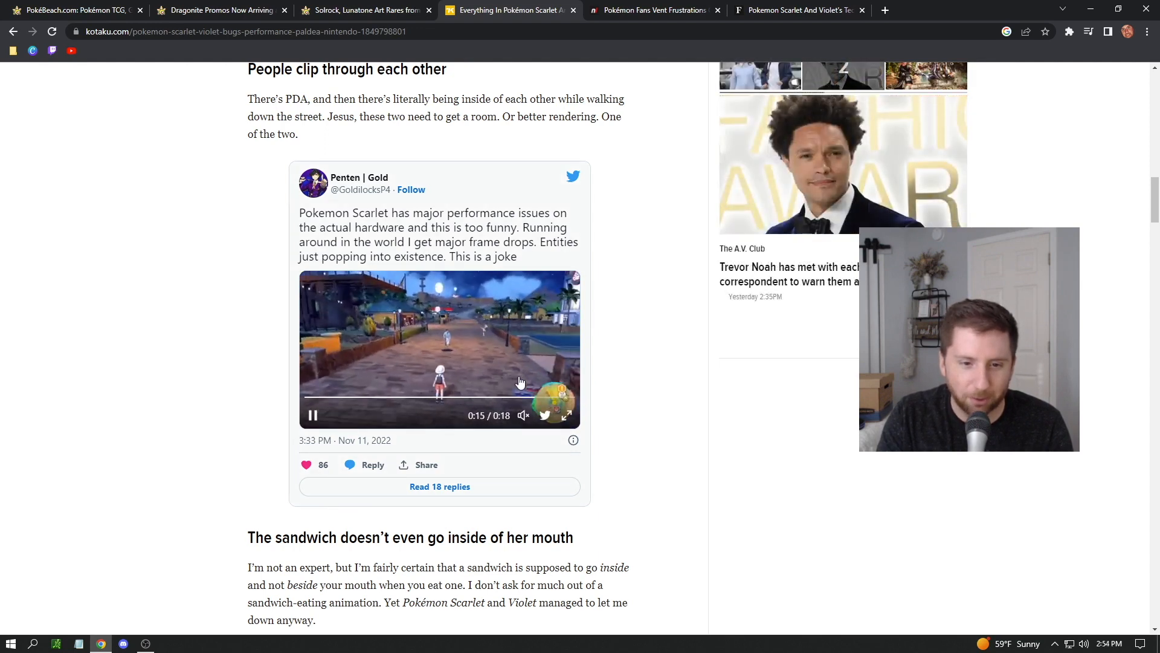
pyautogui.scroll(-3)
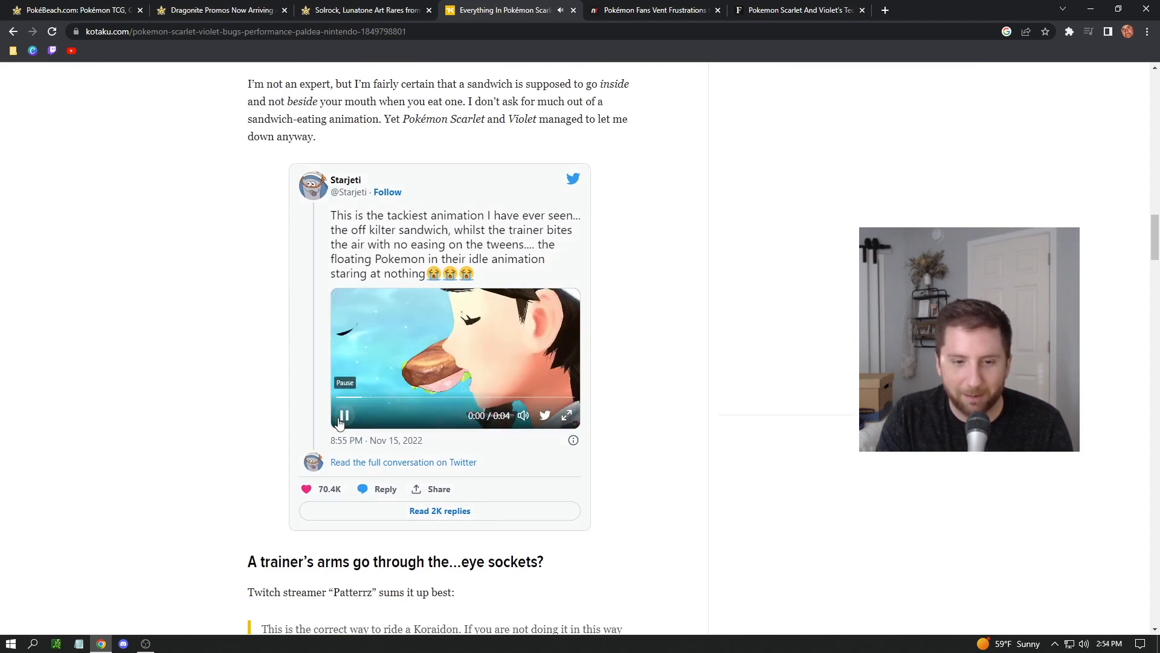
# Step: Scroll to the TM06 tweet and play its performance-issues clip
pyautogui.scroll(-3)
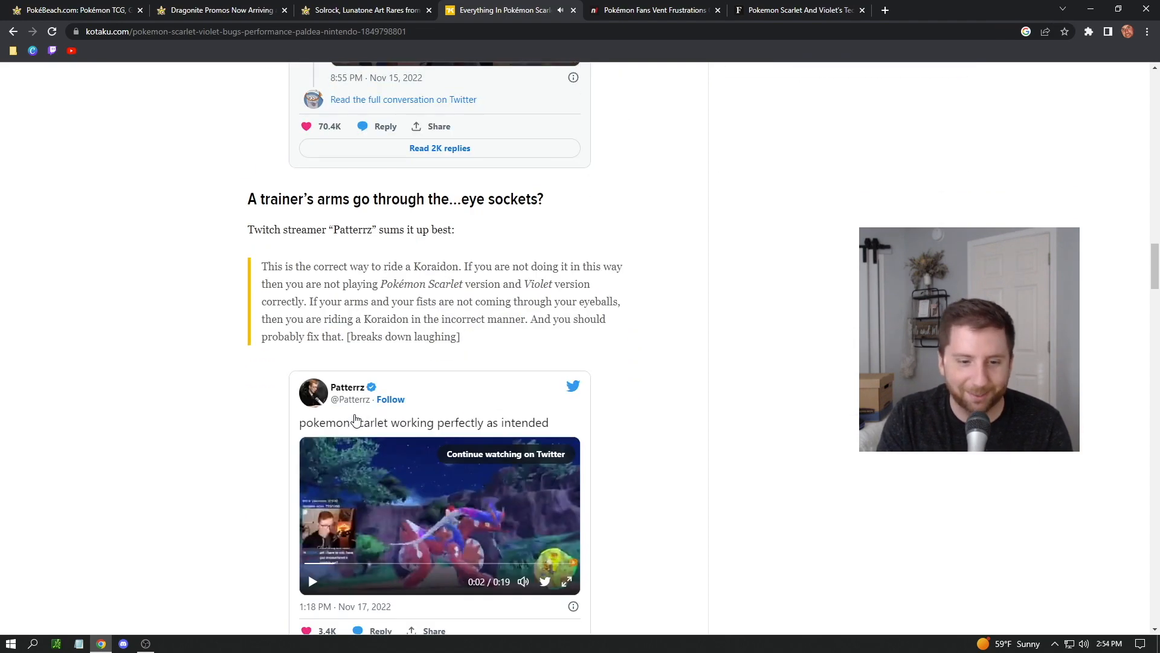
pyautogui.scroll(-3)
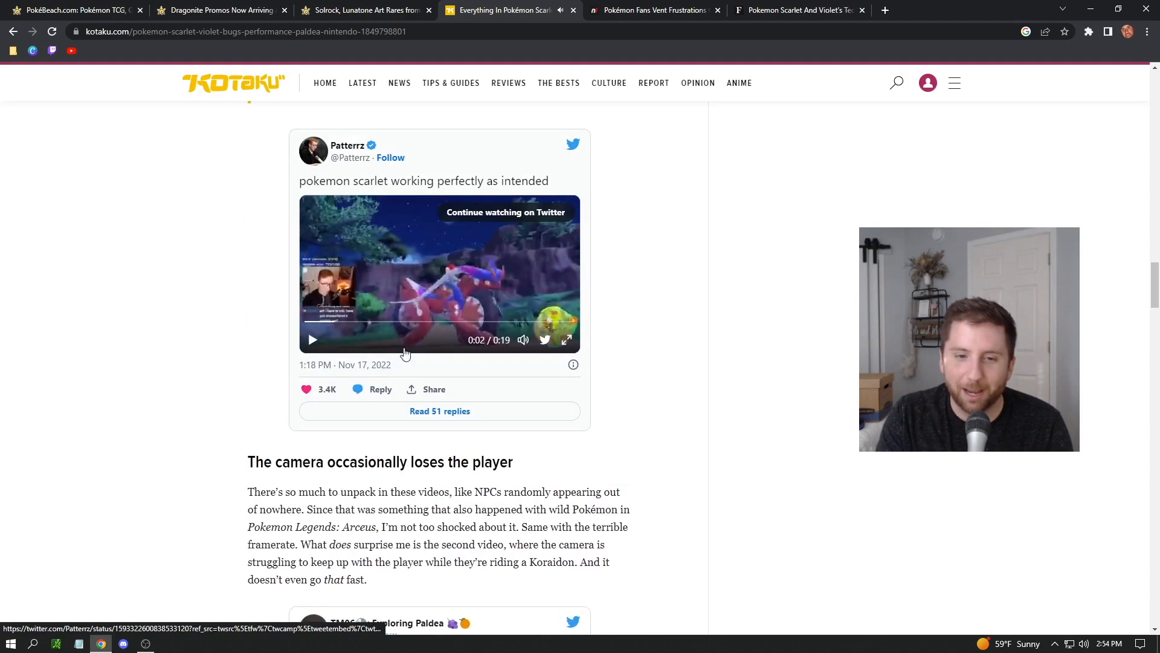
pyautogui.scroll(-3)
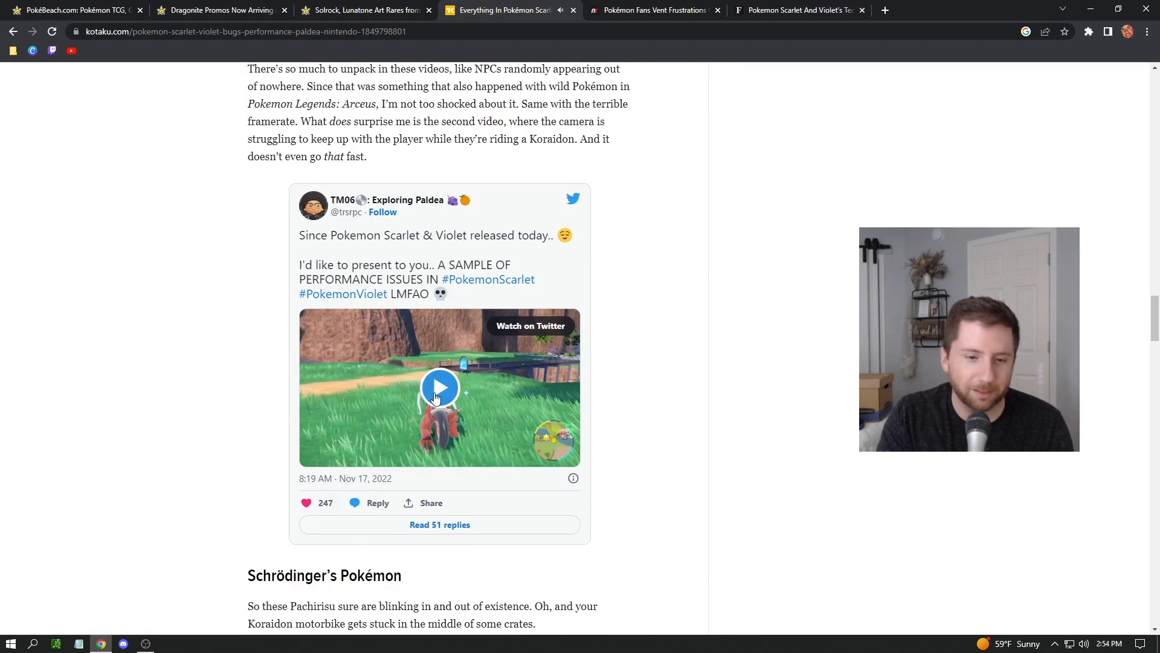
pyautogui.click(440, 386)
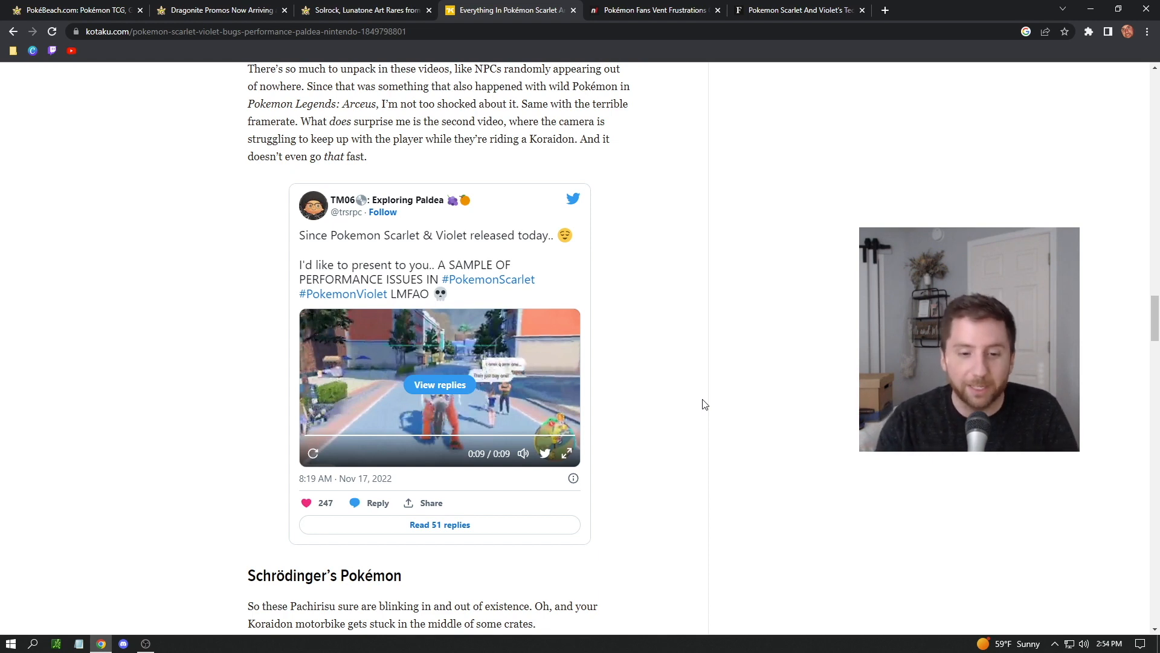
pyautogui.moveTo(673, 372)
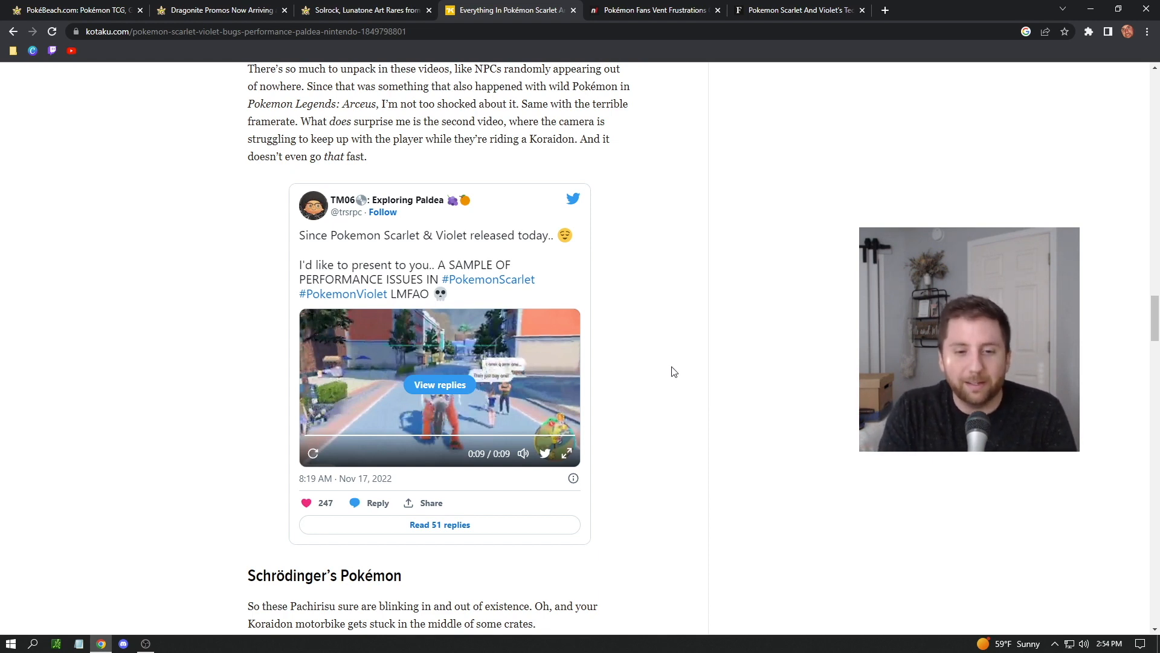